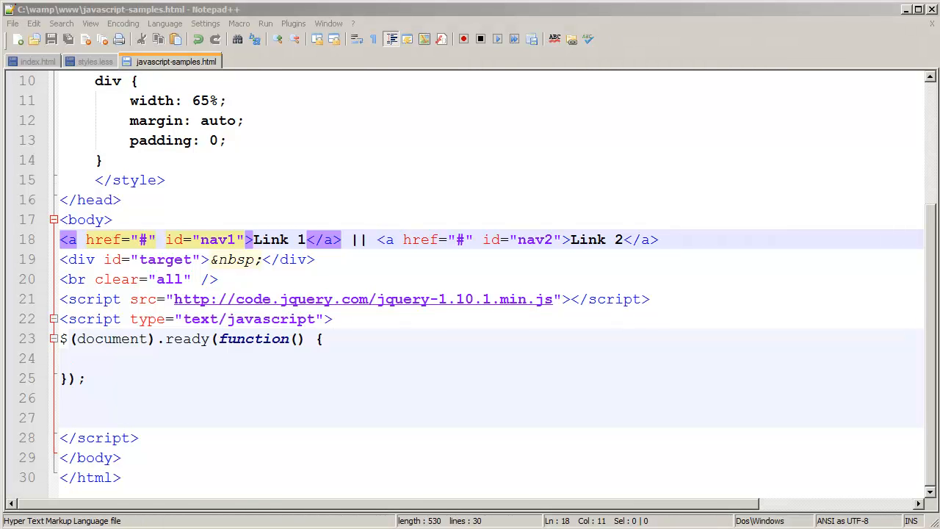
Step: Type $('#nav1'). inside the empty document-ready function body
left_click(234, 377)
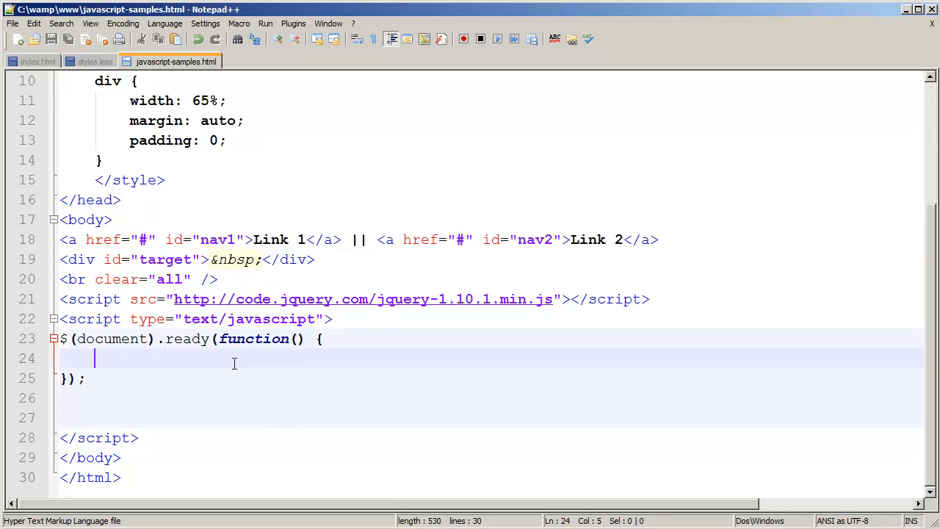
type("$ (")
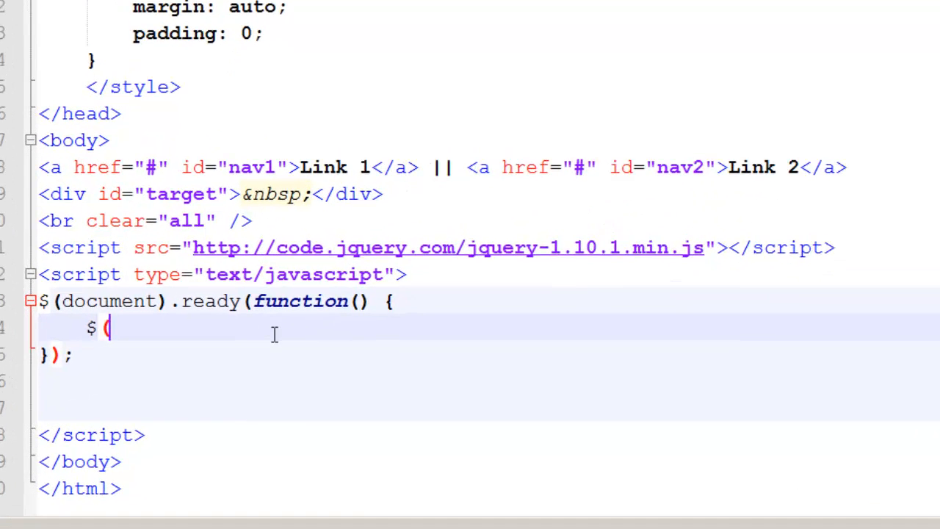
type("('#nav1').")
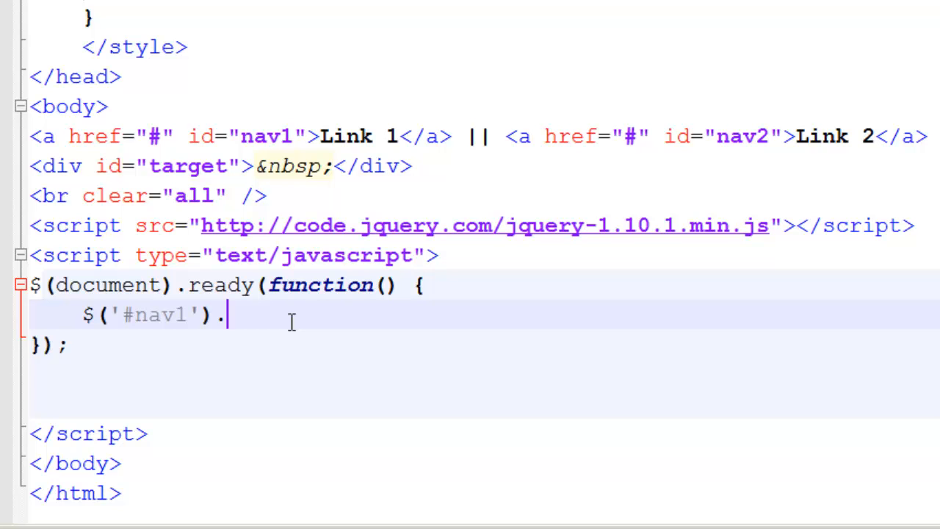
Step: Add a click handler to #nav1 that loads text1.txt into #target
type("click(function() {")
type("});")
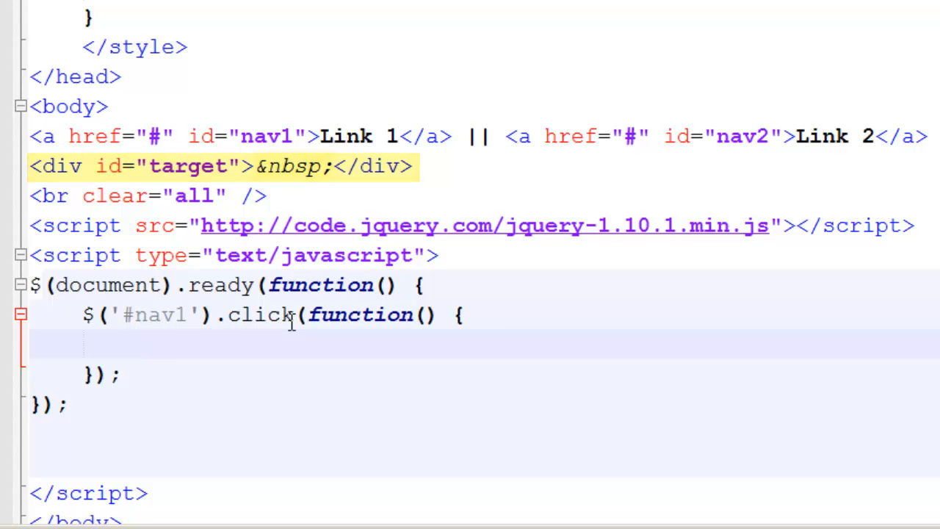
type("$('#target').l")
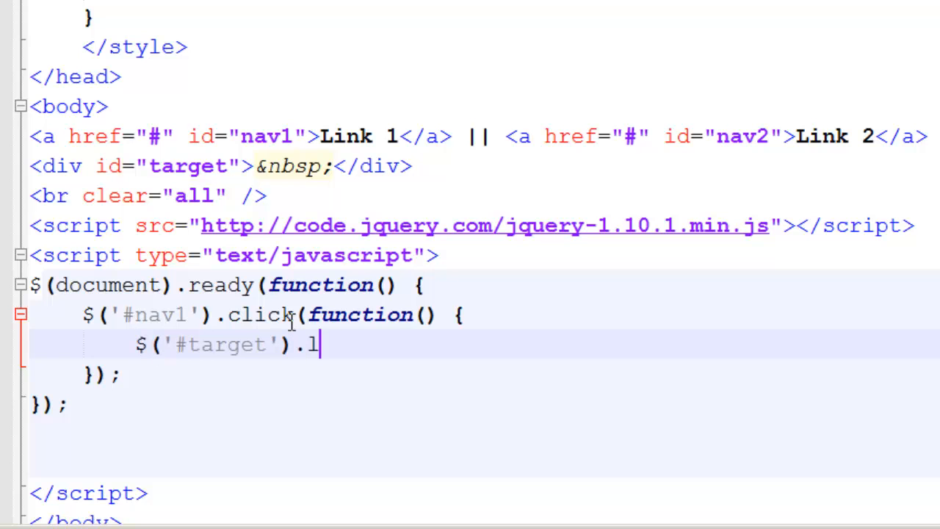
type("oad(")
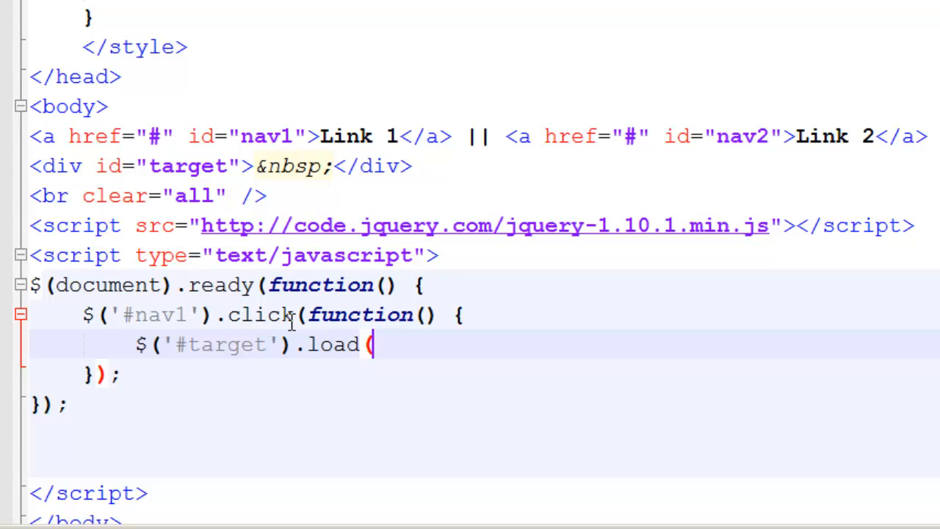
type("'text1.txt');")
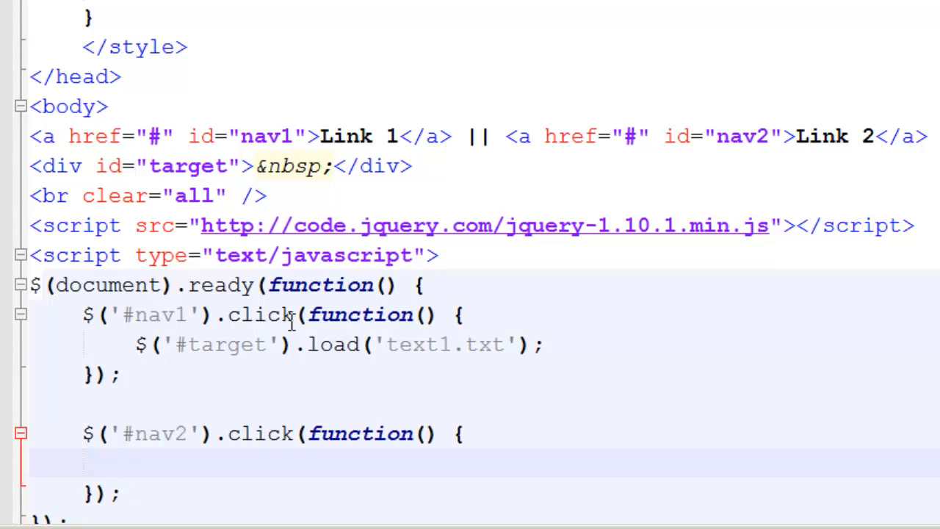
Step: Complete the #nav2 handler body with $('#target').load('text2.txt');
type("$('#target')")
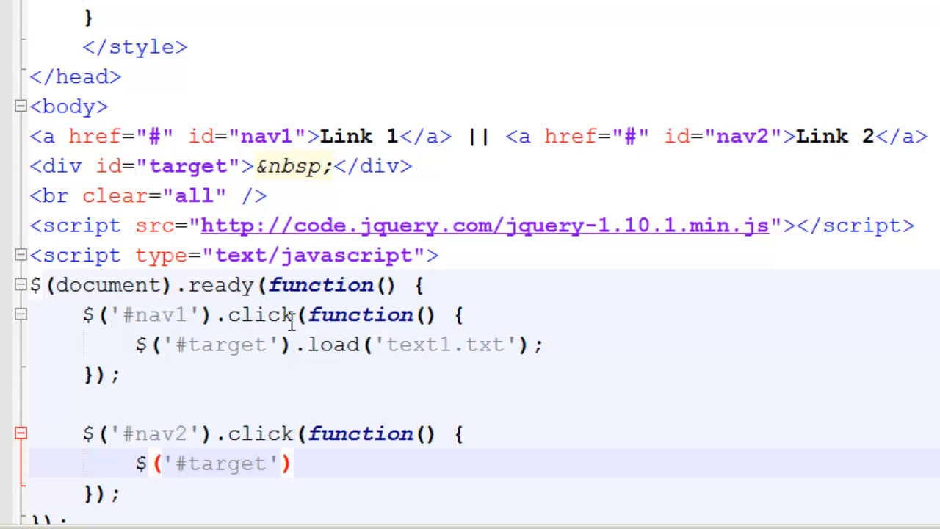
left_click(292, 463)
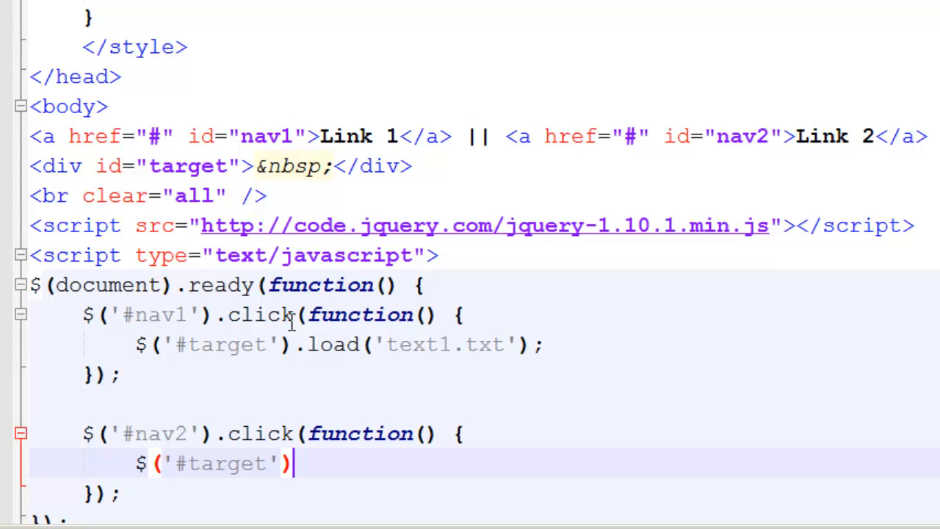
type(".")
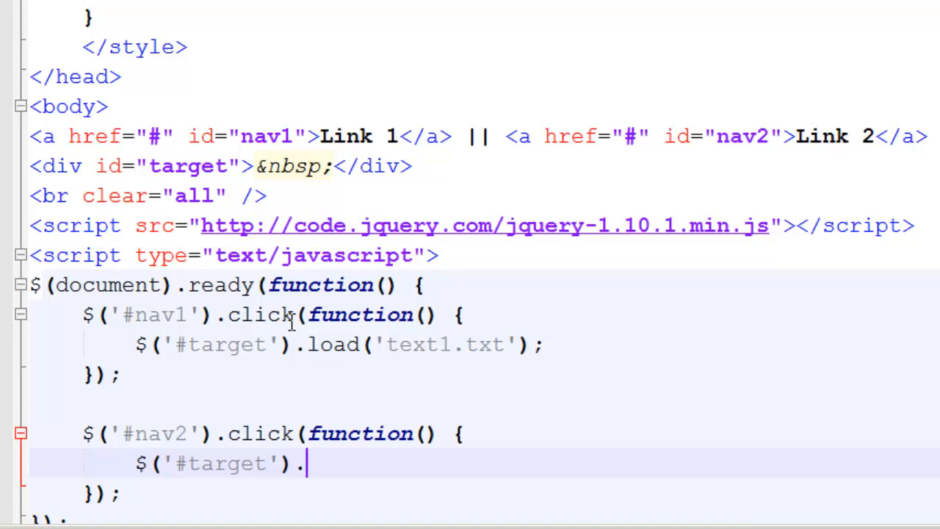
type("load('text2.txt');")
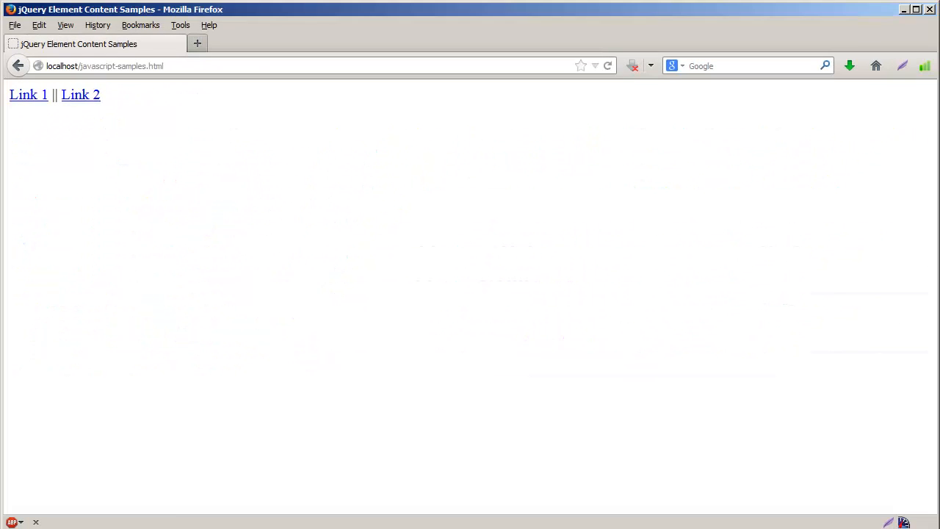
mouse_move(70, 129)
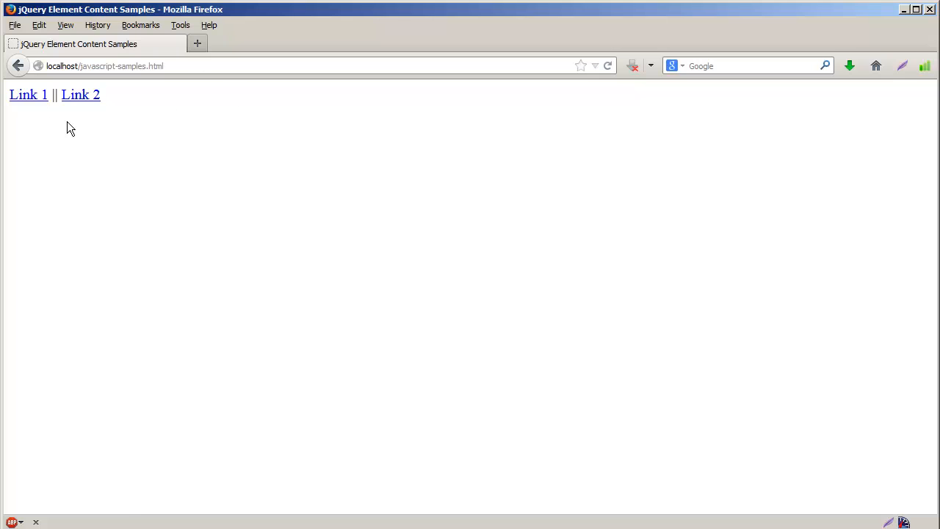
Step: Click Link 1 on localhost/javascript-samples.html in Firefox
left_click(28, 94)
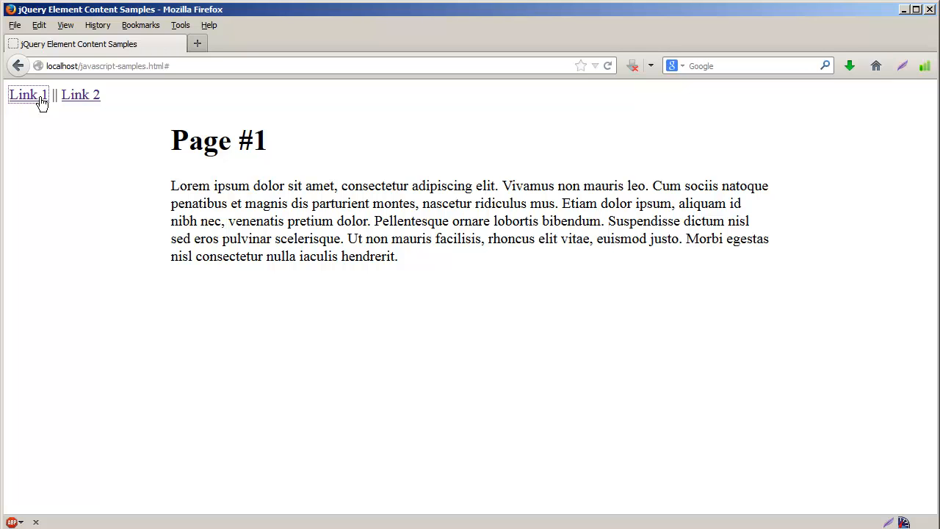
Step: Click Link 1 again, then Link 2 to show the Page #2 text
left_click(27, 94)
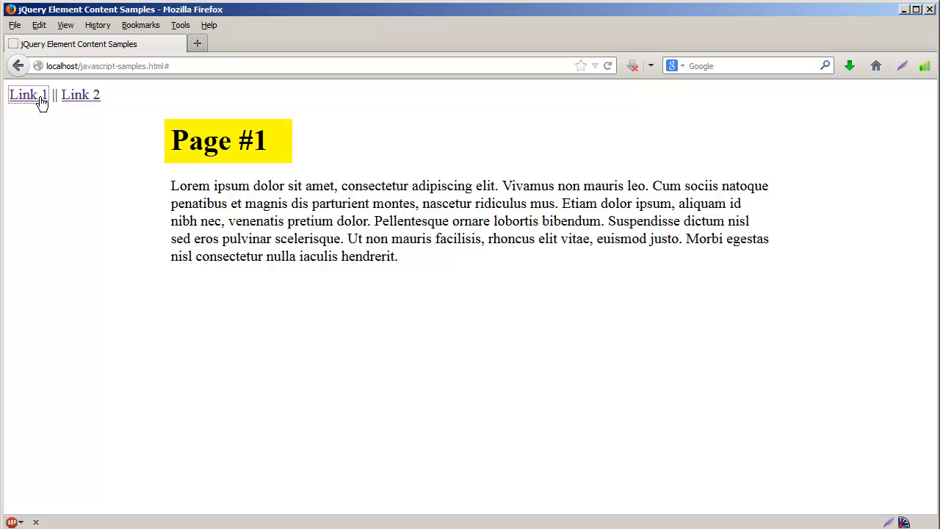
mouse_move(236, 159)
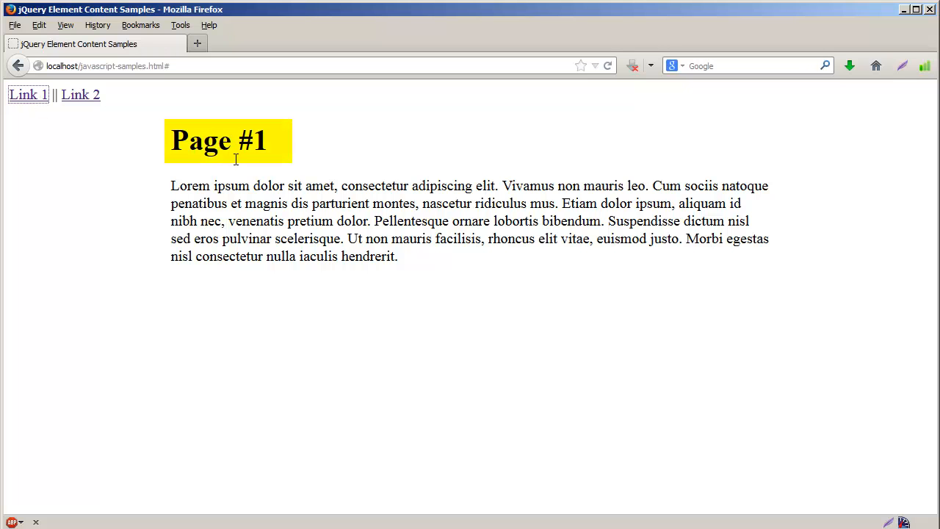
left_click(243, 187)
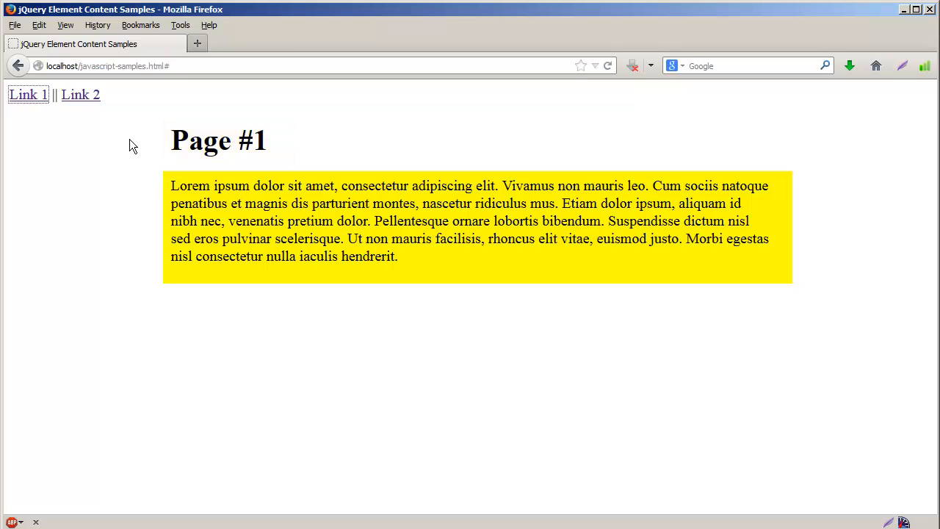
left_click(80, 94)
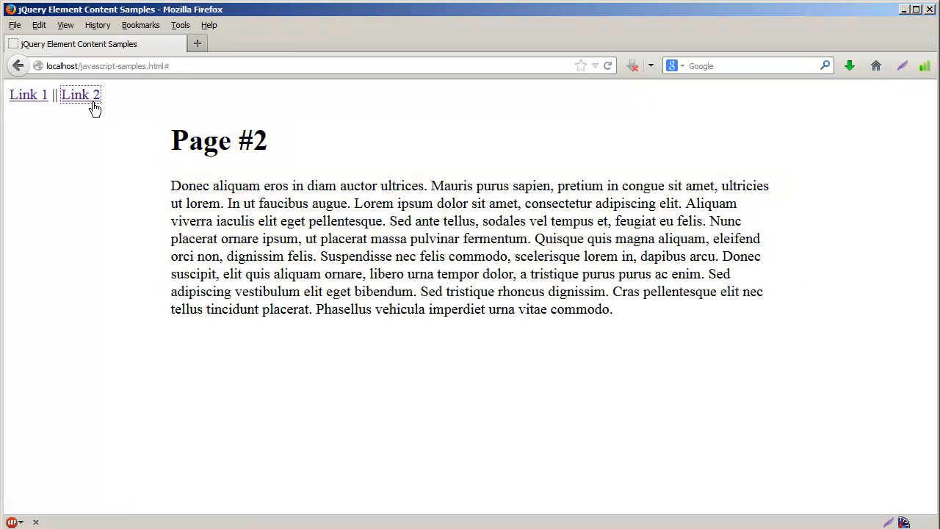